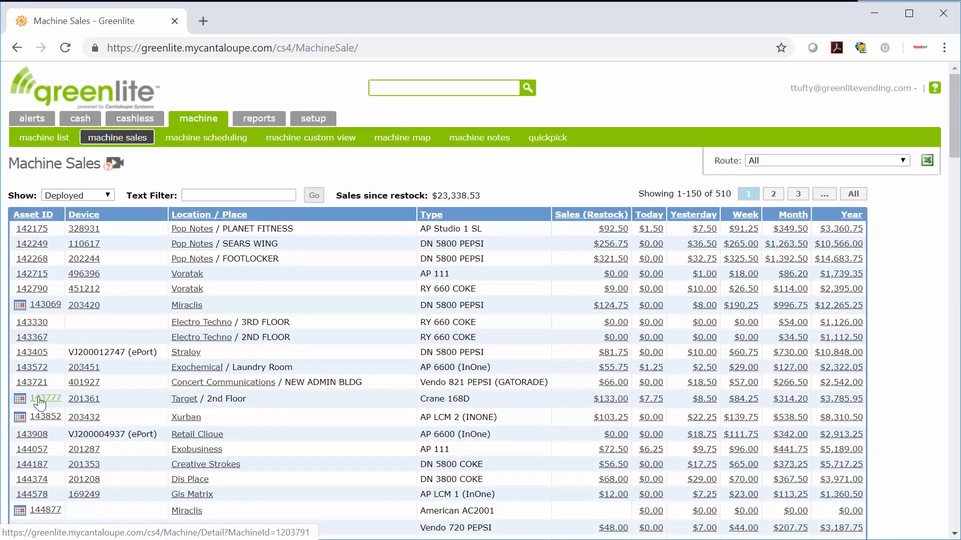
# - Open machine 143777's detail page with its planogram from the Machine Sales list
pyautogui.click(45, 398)
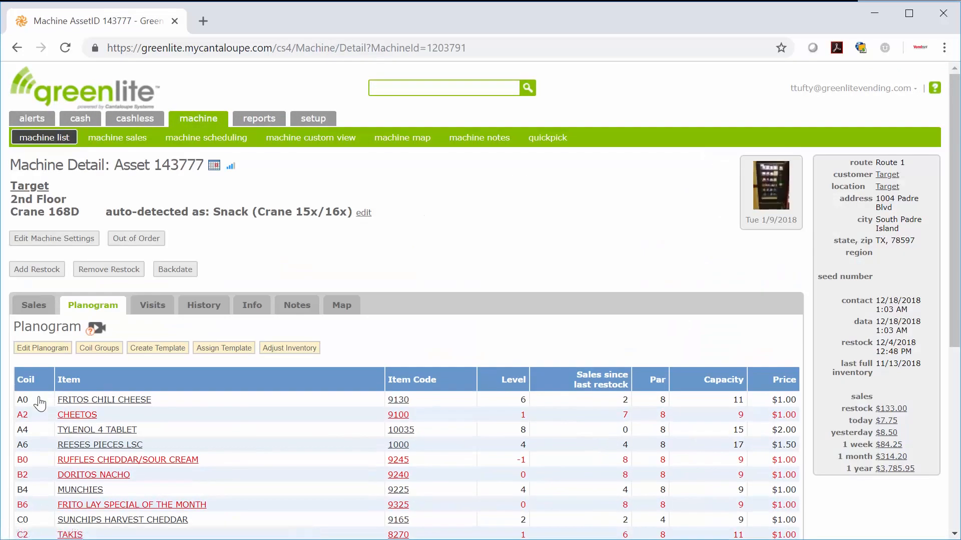
pyautogui.click(42, 348)
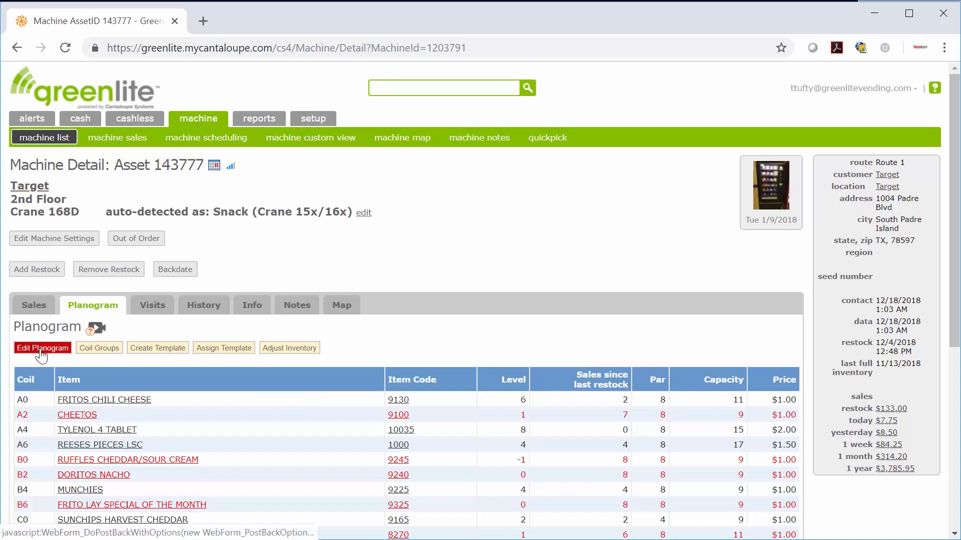
# - Switch the planogram to edit mode and search 'chips' in coil C4's Item field
pyautogui.click(42, 348)
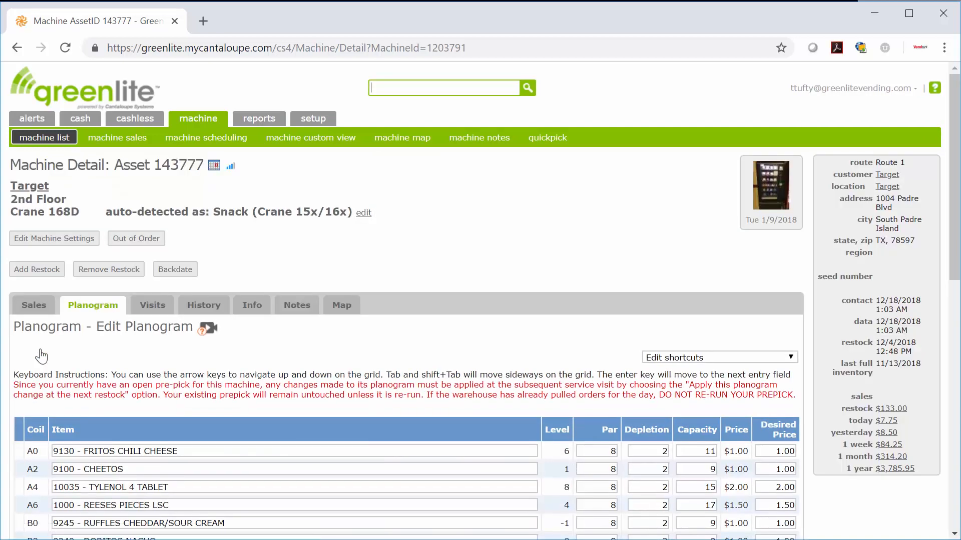
pyautogui.scroll(-3)
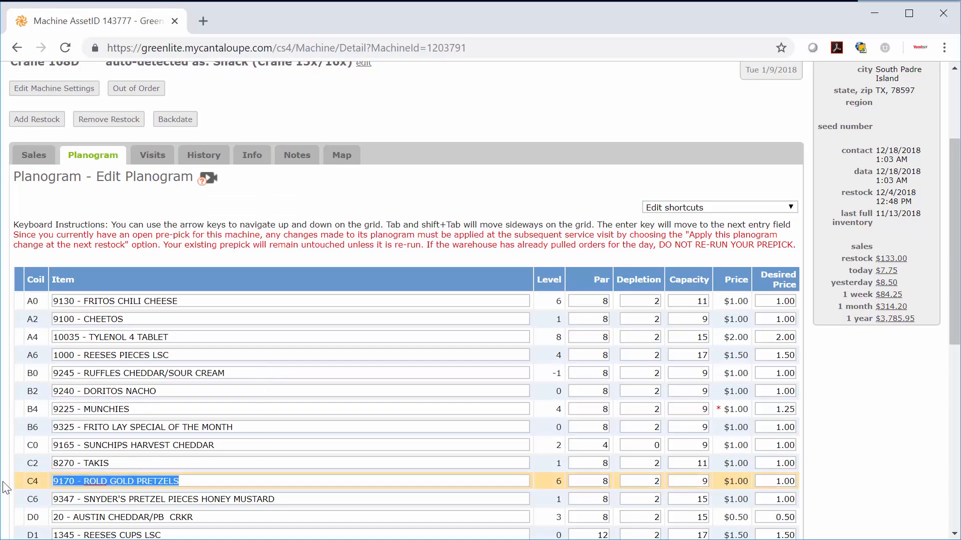
pyautogui.write('d')
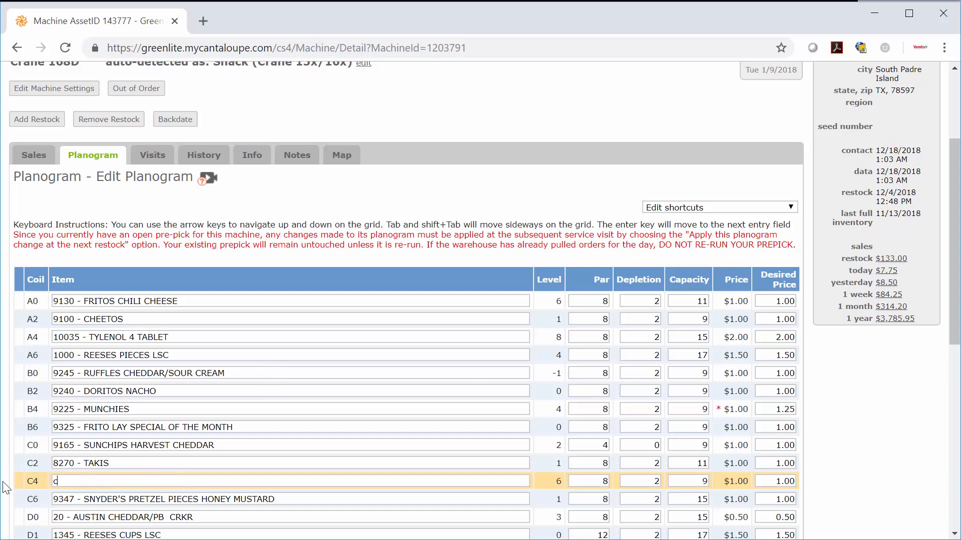
pyautogui.write('hip')
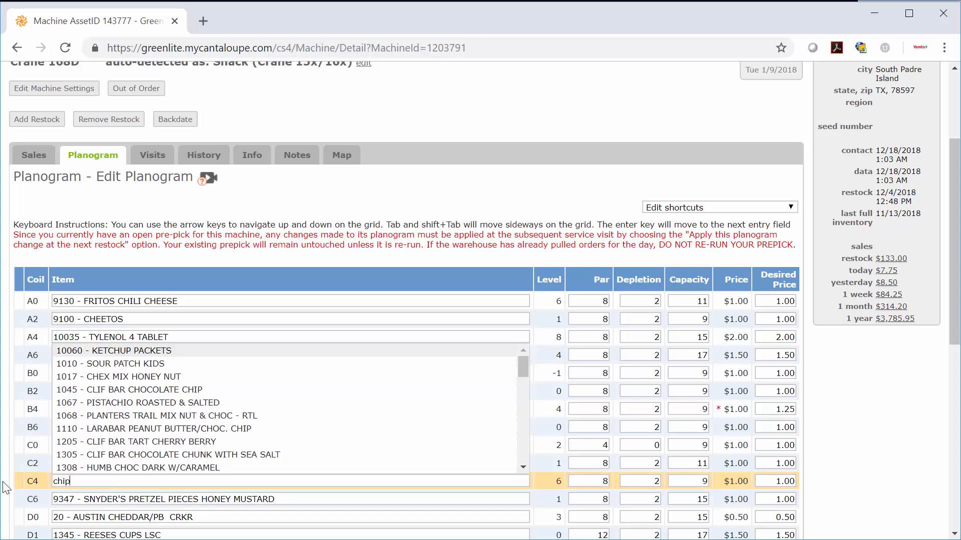
pyautogui.write('s')
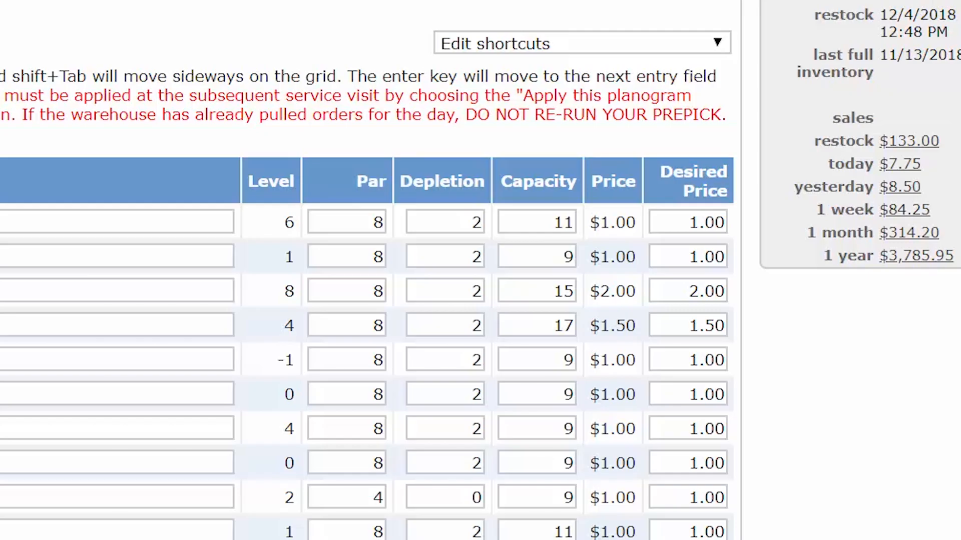
pyautogui.moveTo(116, 495)
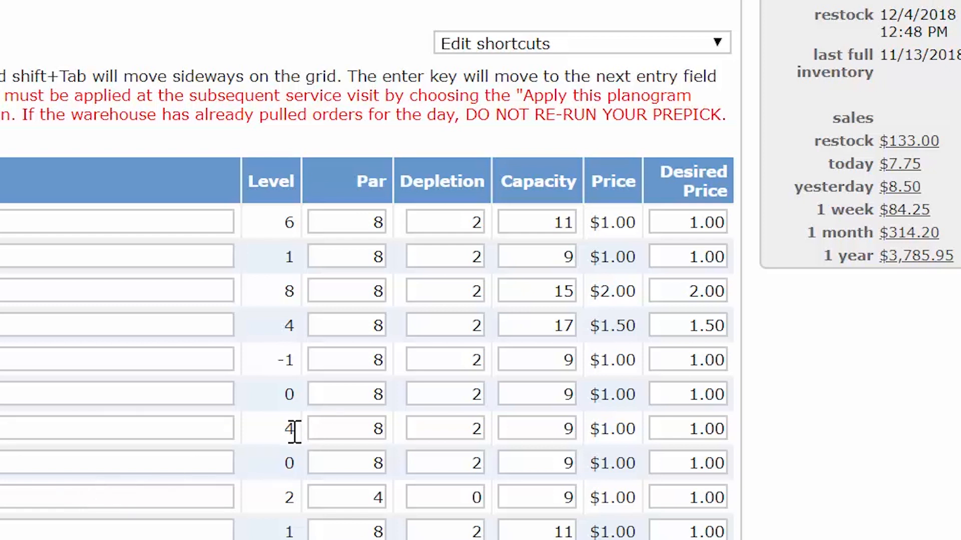
pyautogui.moveTo(368, 429)
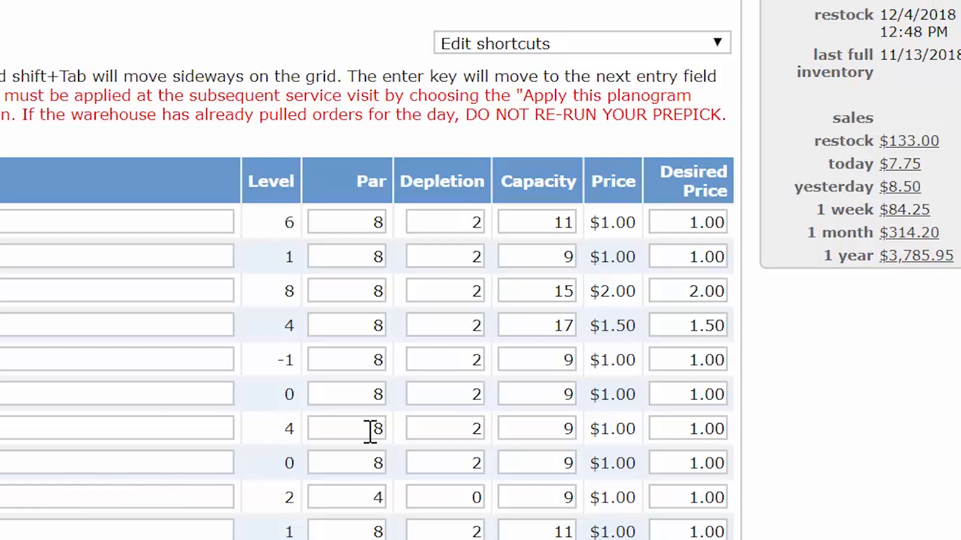
pyautogui.moveTo(468, 428)
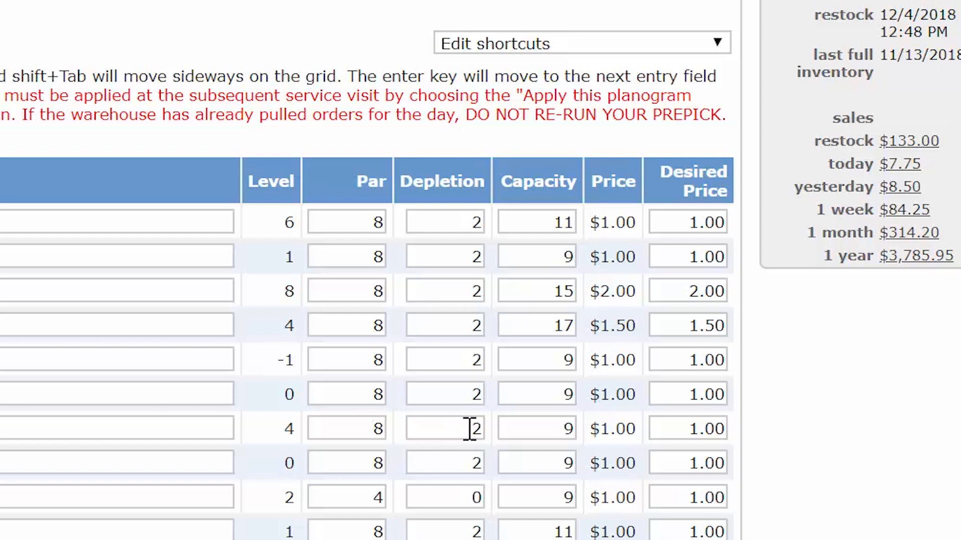
pyautogui.moveTo(556, 427)
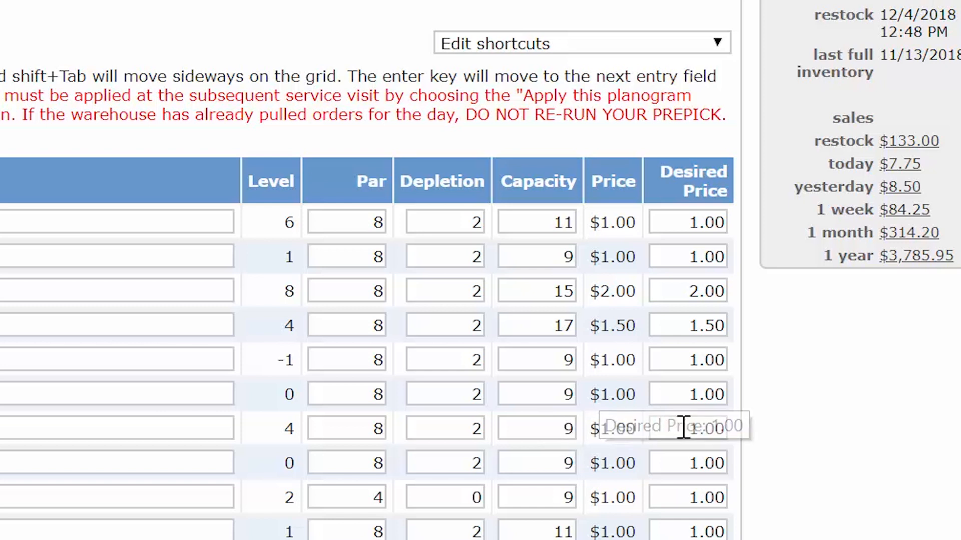
# - Change coil B4 (Munchies) desired price from 1.00 to 1.25
pyautogui.click(687, 428)
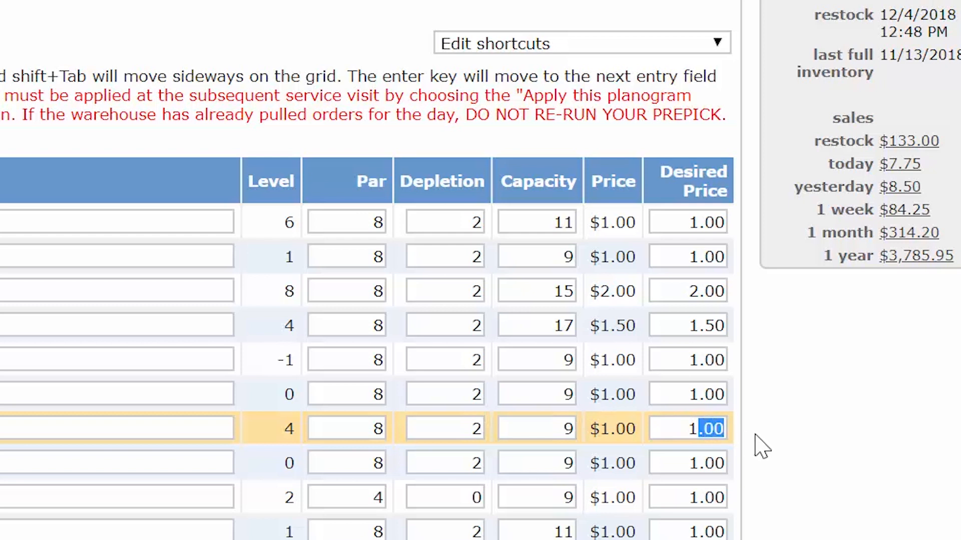
pyautogui.press('Delete')
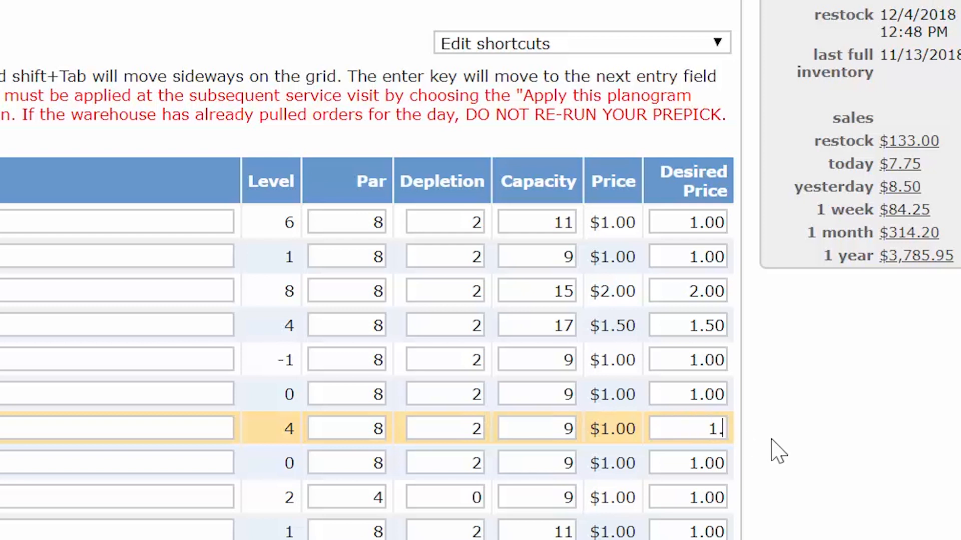
pyautogui.write('25')
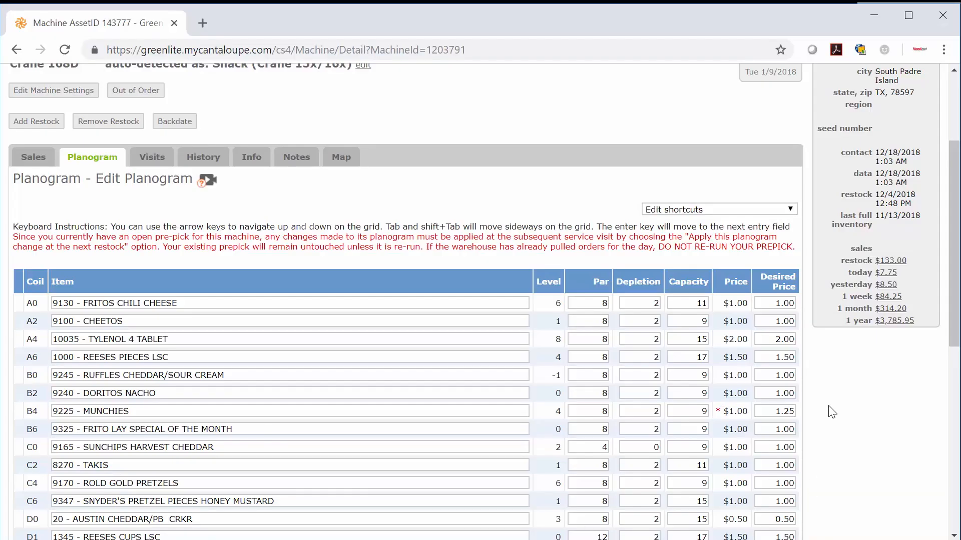
# - Apply the planogram changes so machine 143777 shows the saved confirmation
pyautogui.scroll(-3)
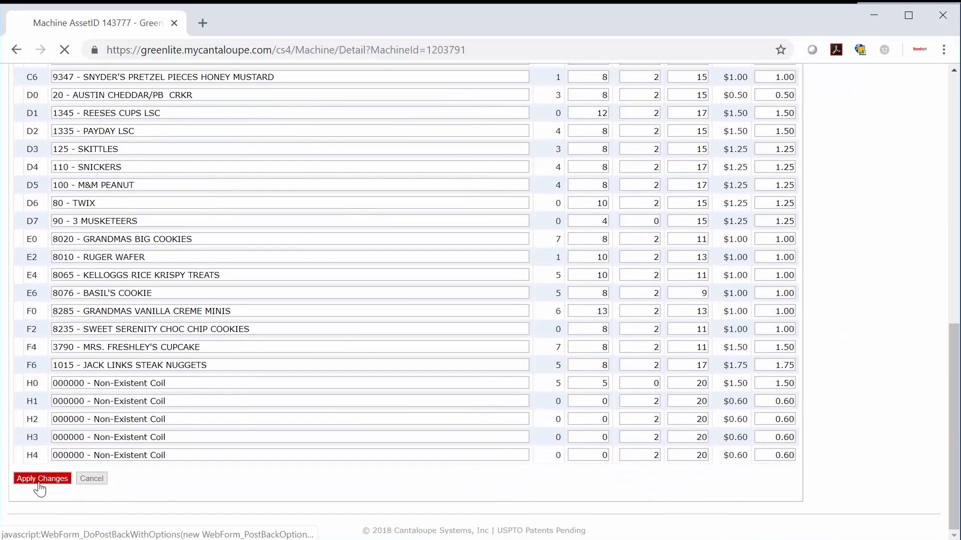
pyautogui.click(43, 479)
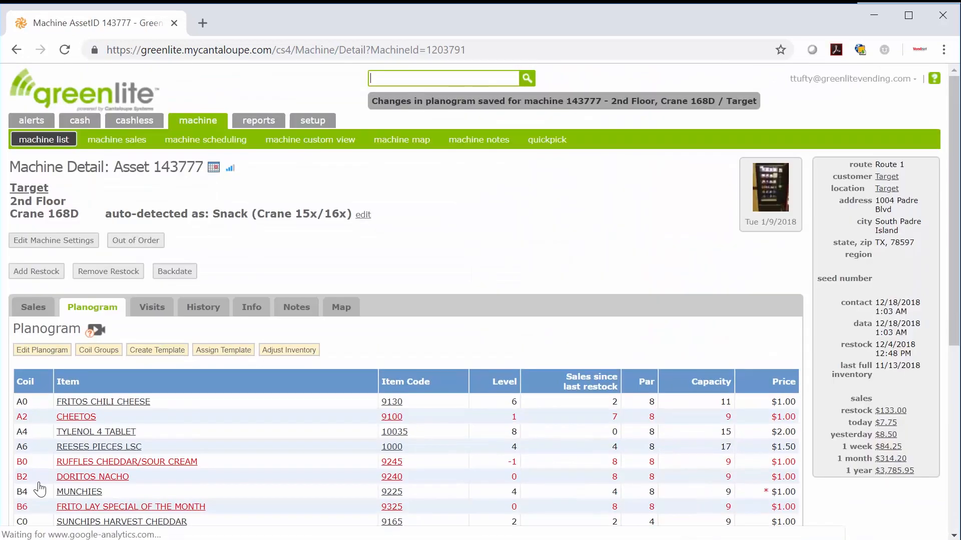